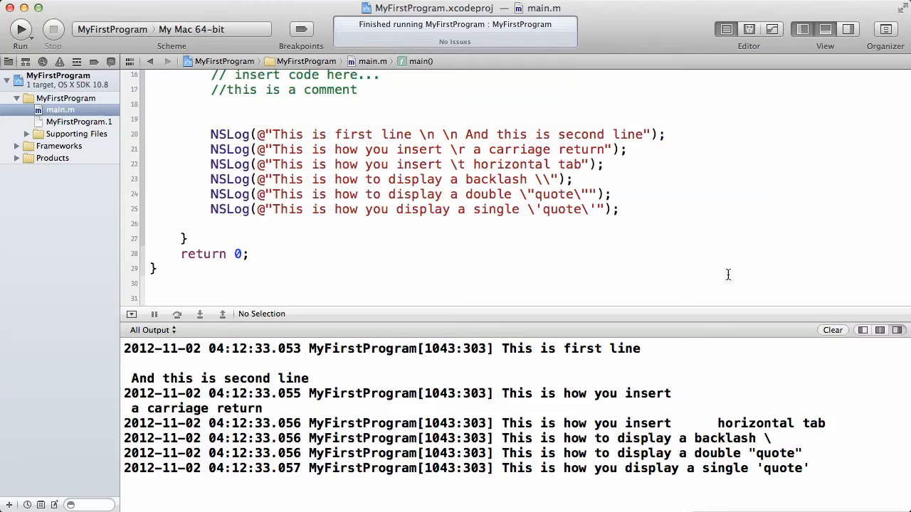
- Replace the doubled '\n \n' in the first NSLog string with a single '\n' escape
click(390, 194)
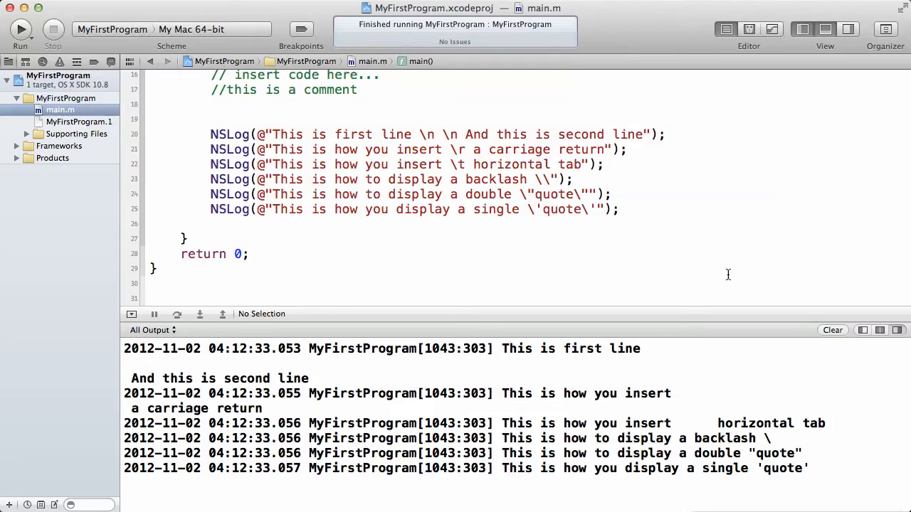
click(390, 193)
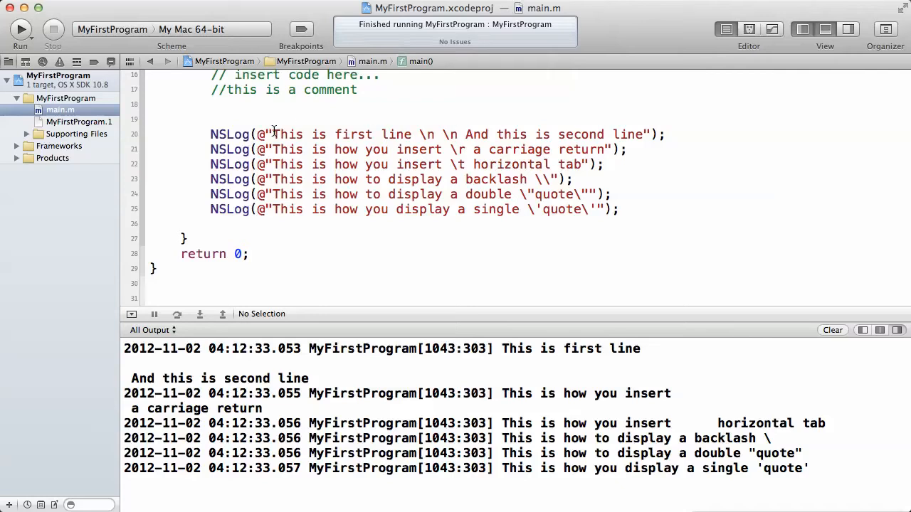
drag(273, 134, 418, 134)
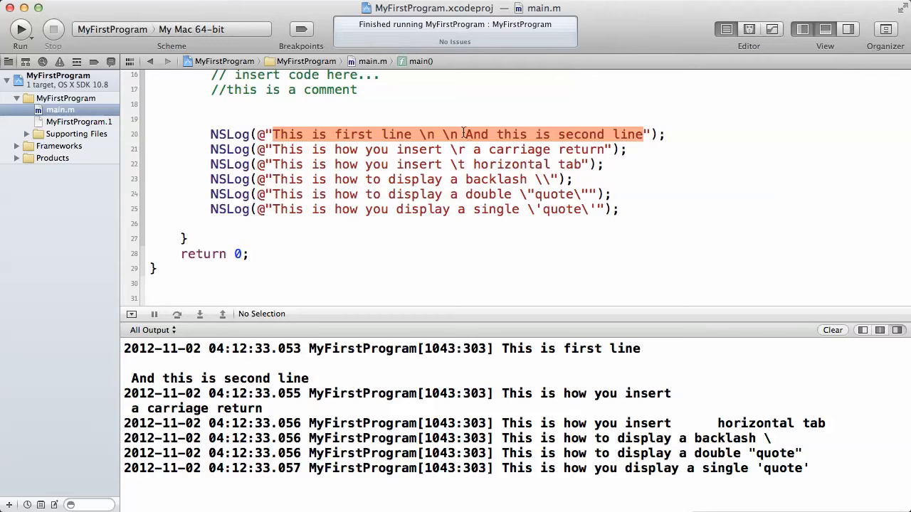
click(438, 134)
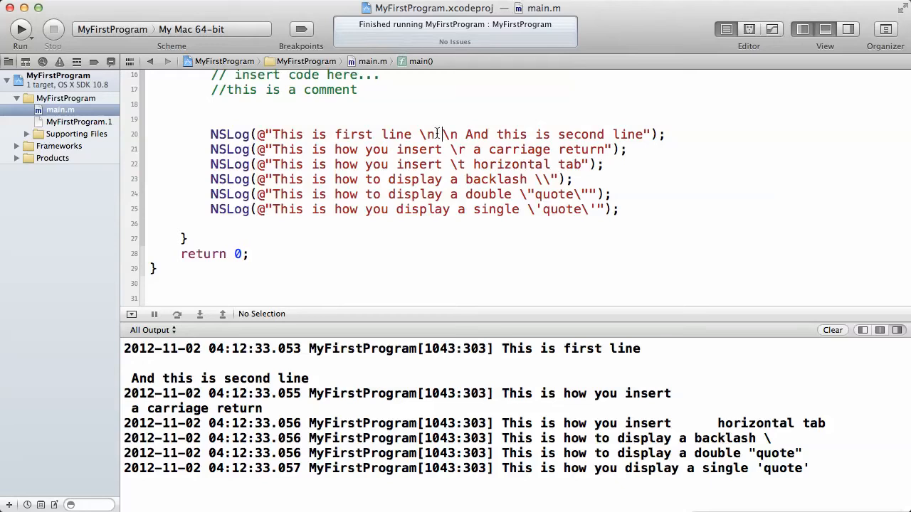
double_click(430, 133)
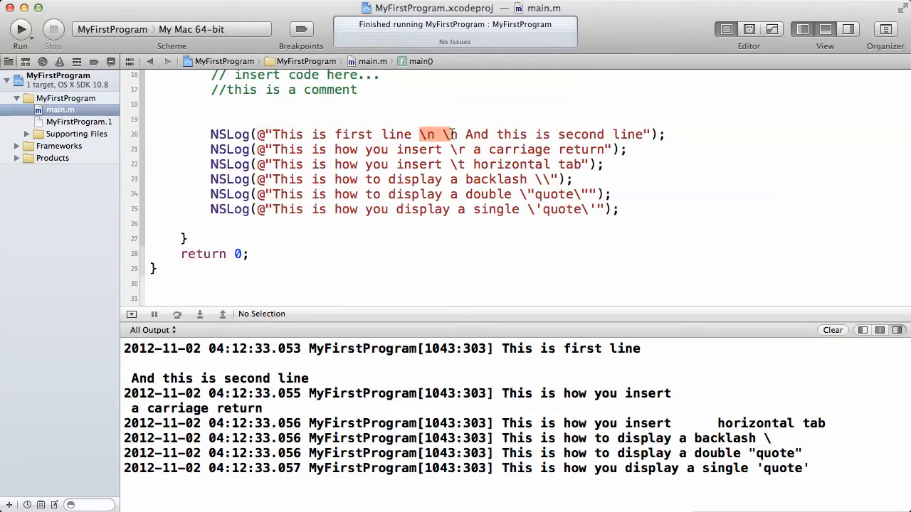
text(\n)
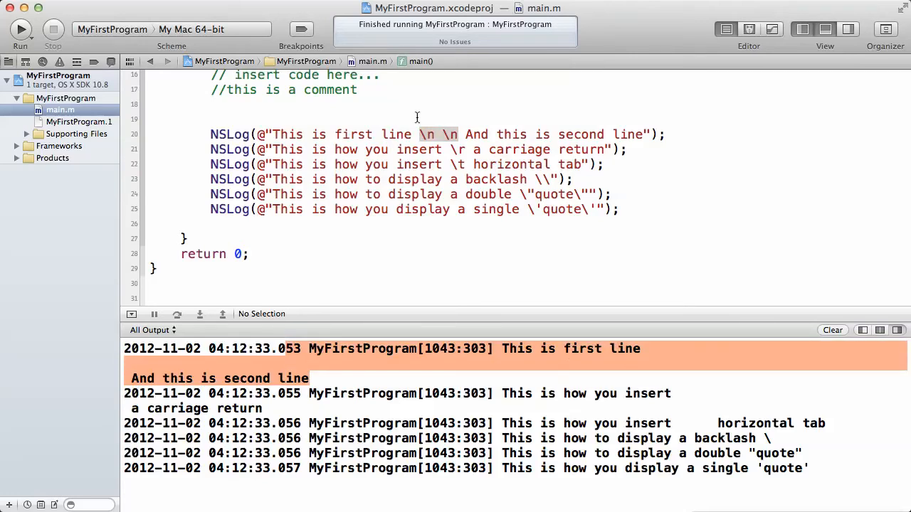
click(442, 134)
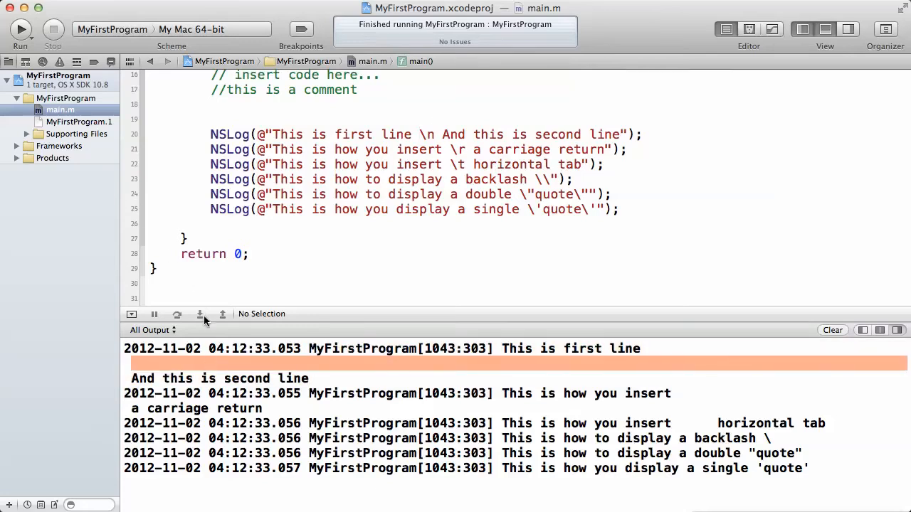
- Run the single-newline version, then add extra '\n' escapes after it for blank lines
click(20, 30)
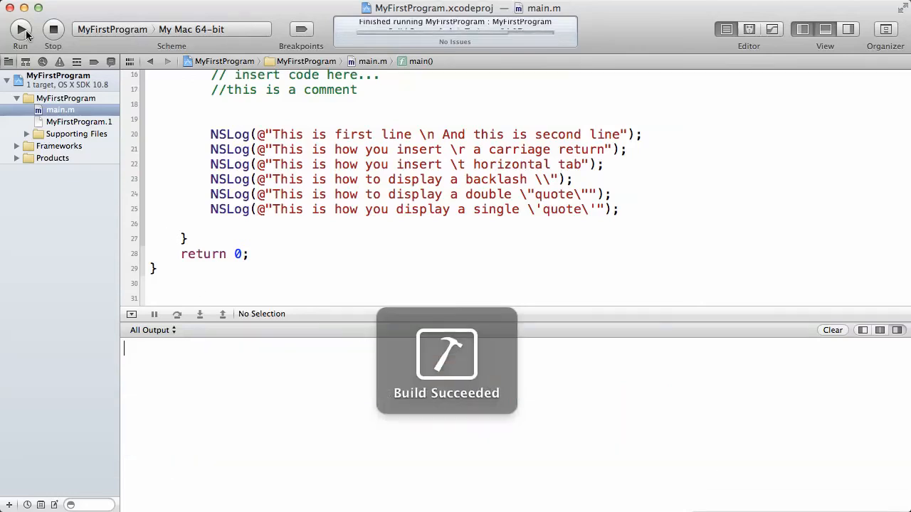
click(20, 28)
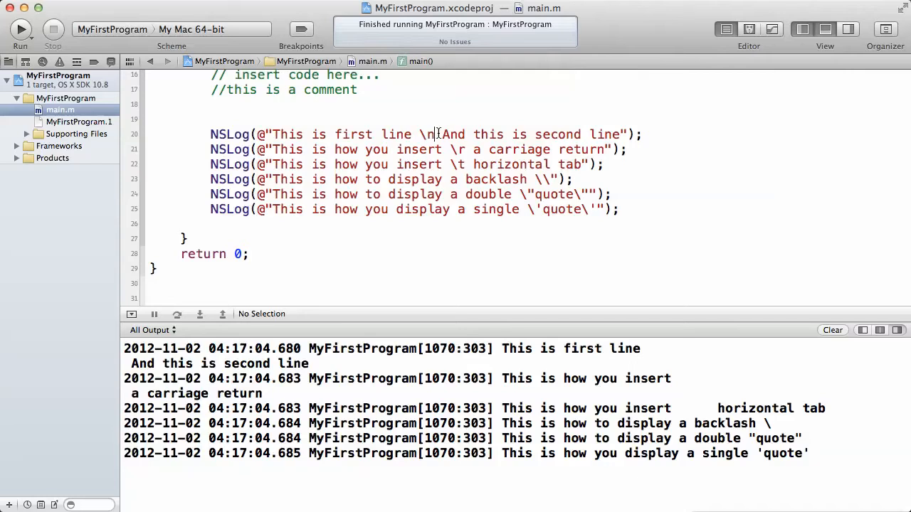
text(\n\n)
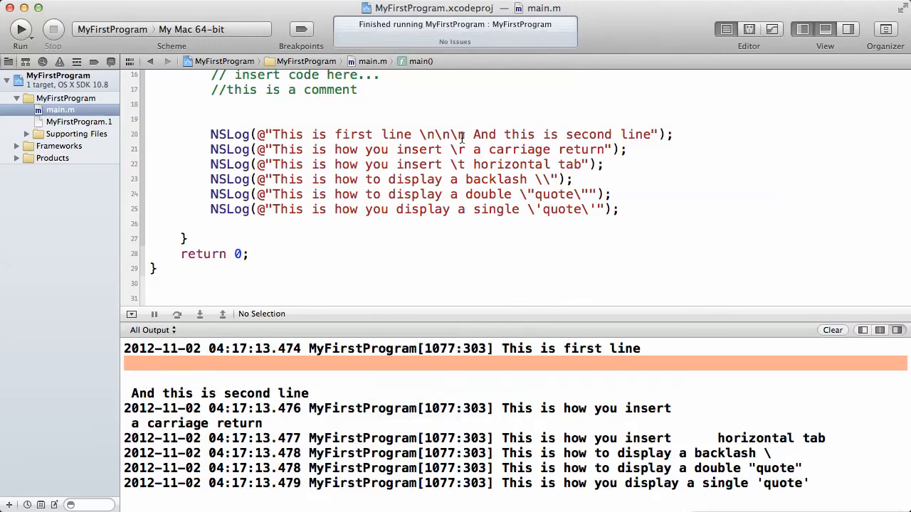
- Delete the stray trailing character so the first message has exactly two '\n' escapes
key(Backspace)
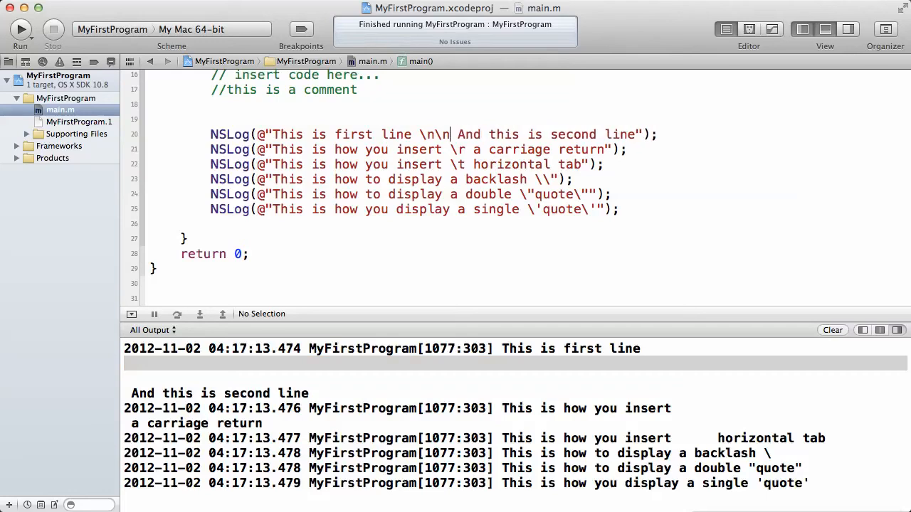
mouse_move(466, 145)
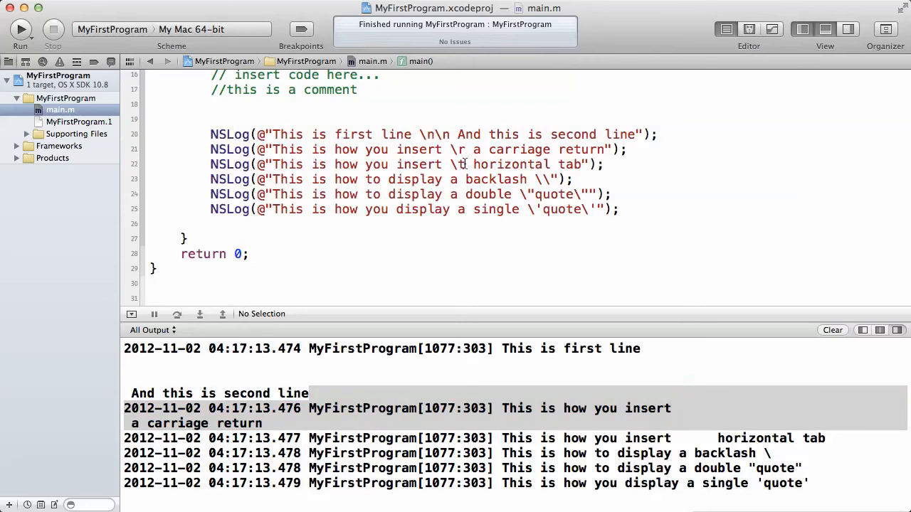
mouse_move(575, 165)
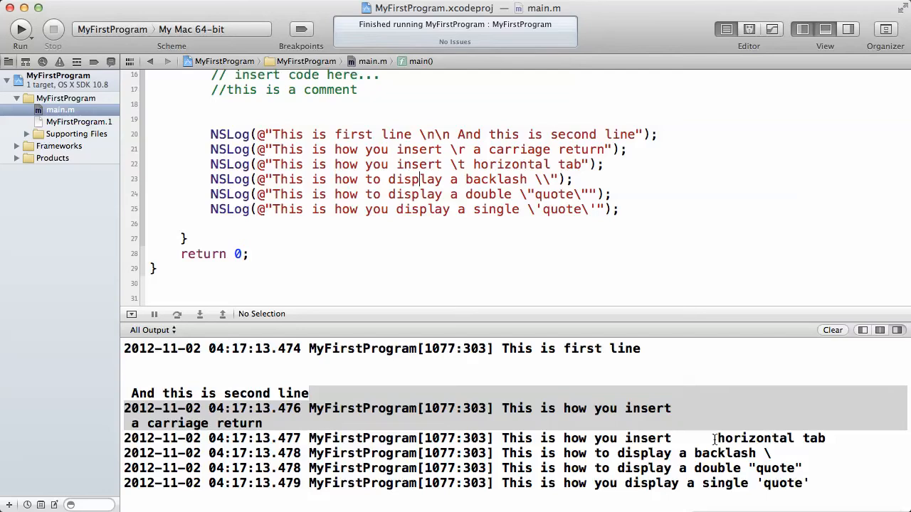
- Add a second '\t' before 'insert' in the tab message and rerun to show two tab gaps
double_click(686, 438)
text( \t)
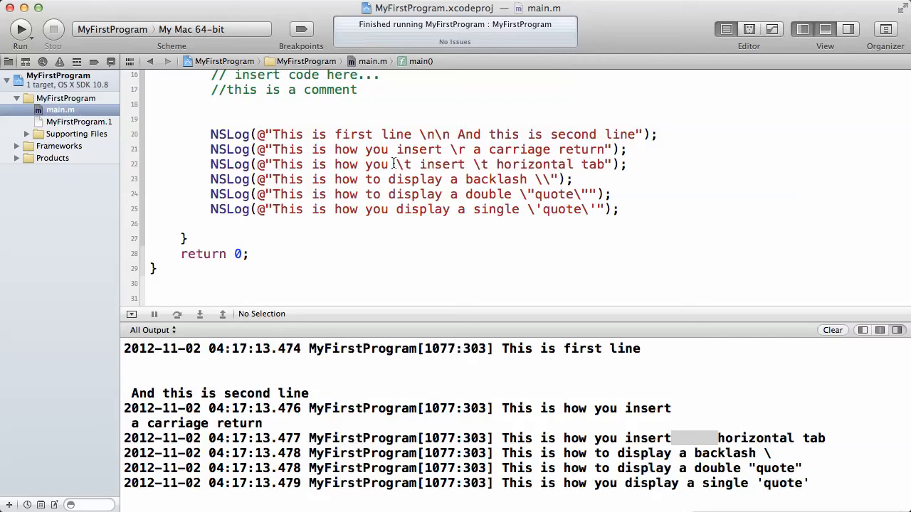
click(20, 30)
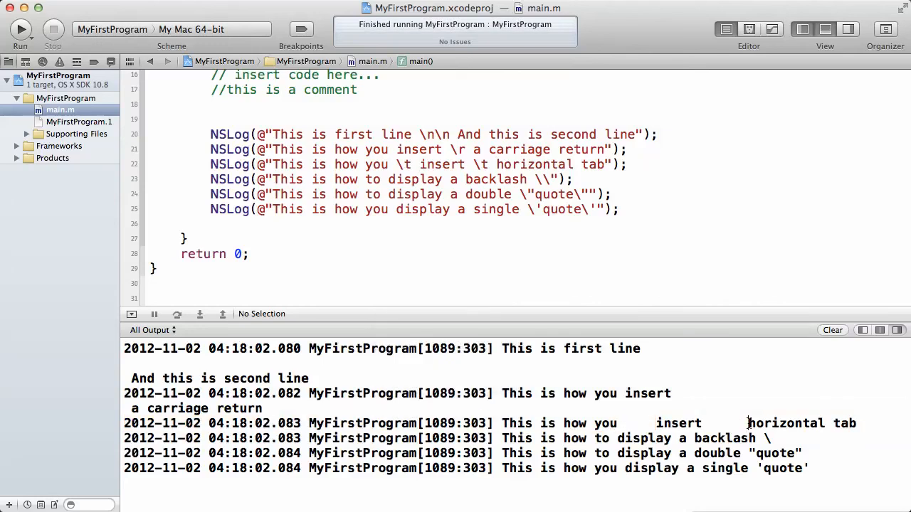
drag(708, 422, 747, 423)
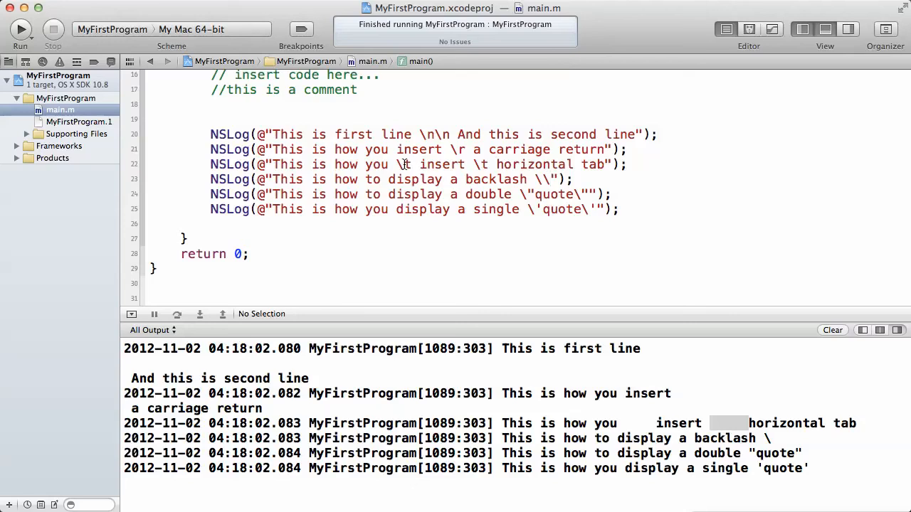
mouse_move(418, 176)
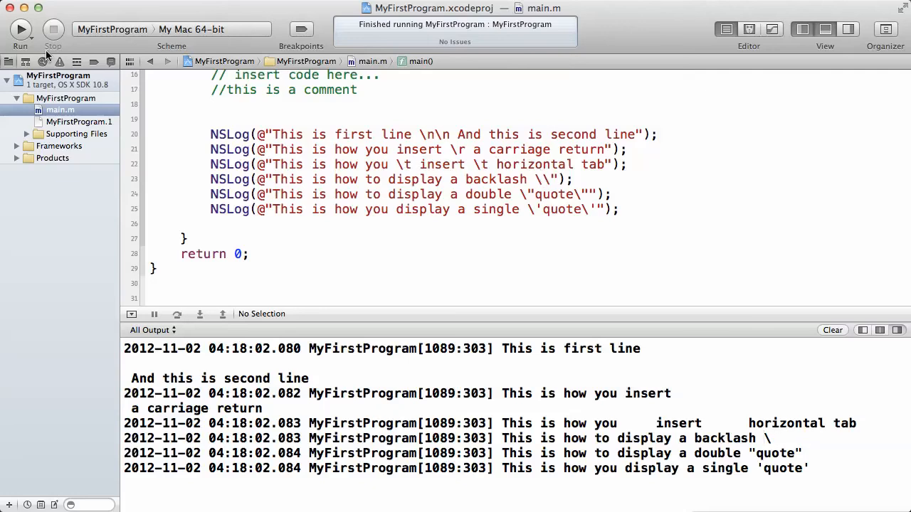
click(20, 28)
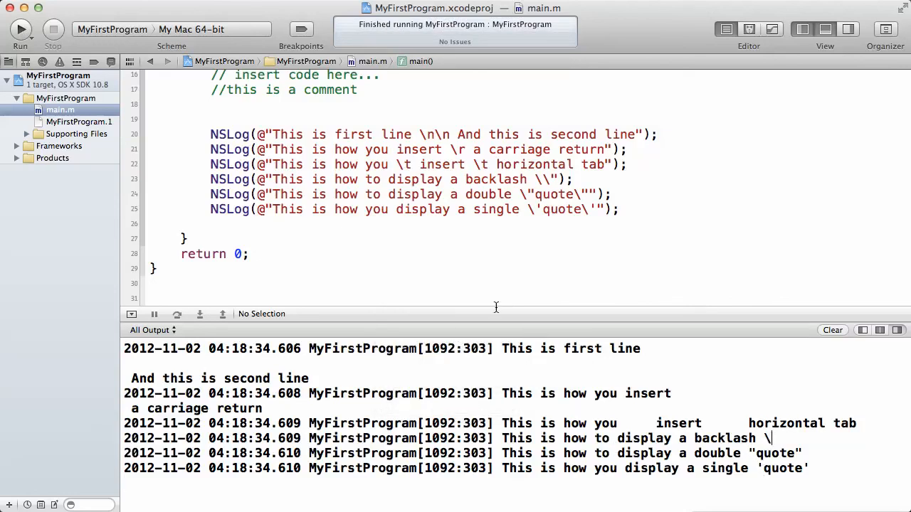
mouse_move(539, 194)
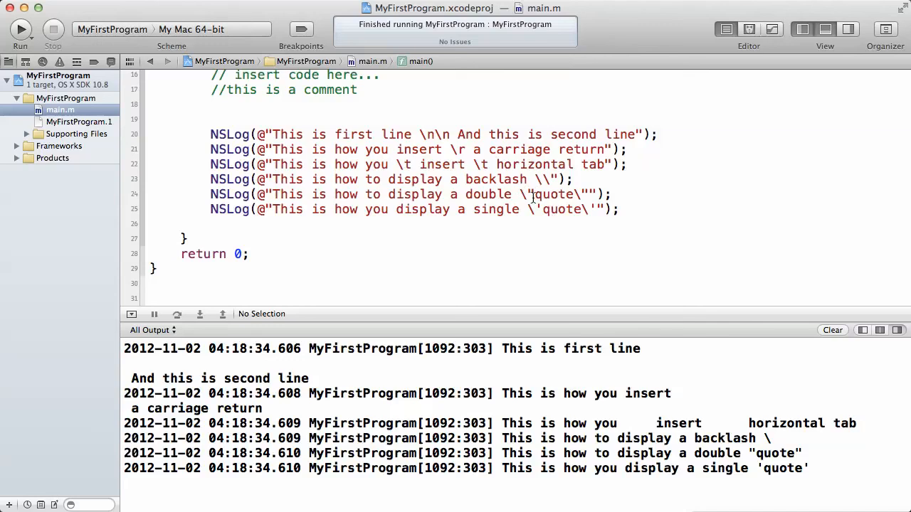
mouse_move(533, 196)
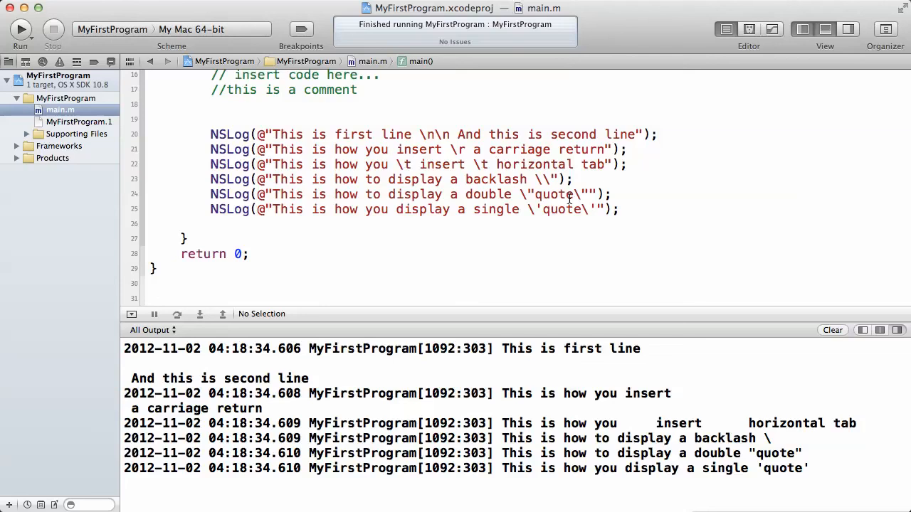
click(529, 194)
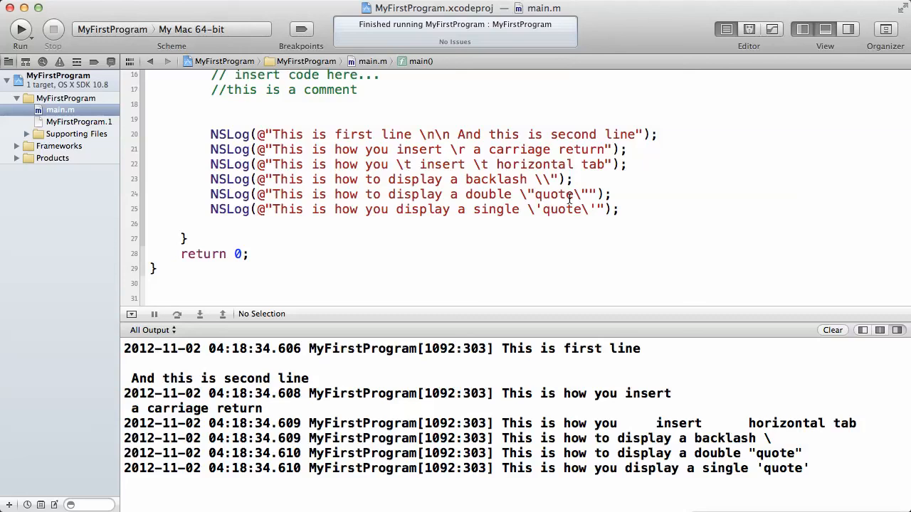
mouse_move(609, 165)
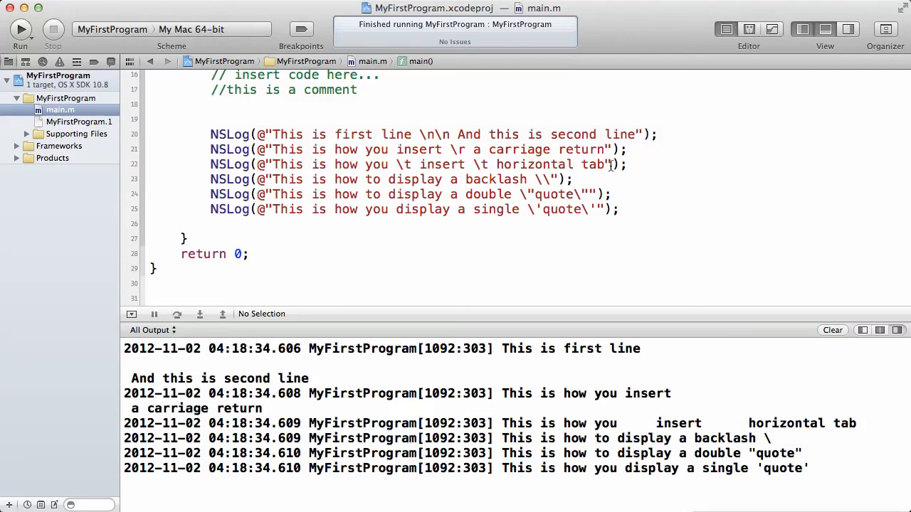